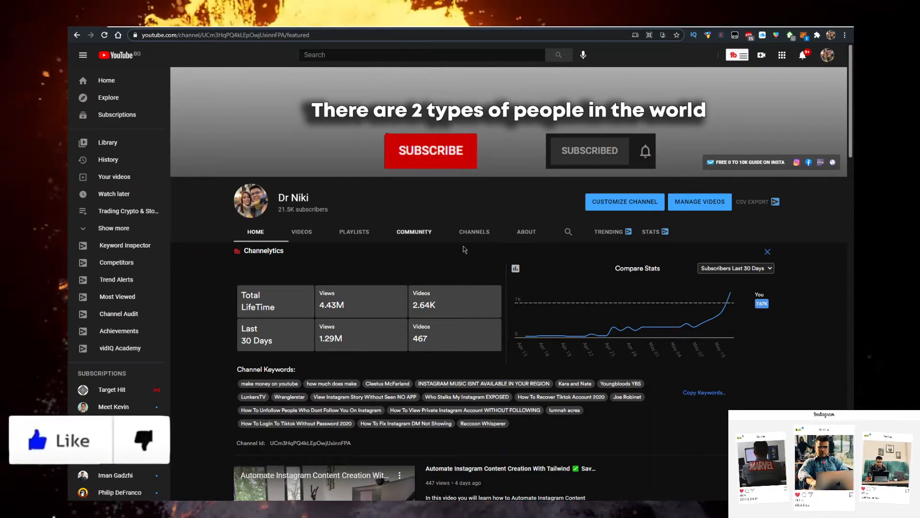
{"action": "mouse_move", "coordinate": [608, 328]}
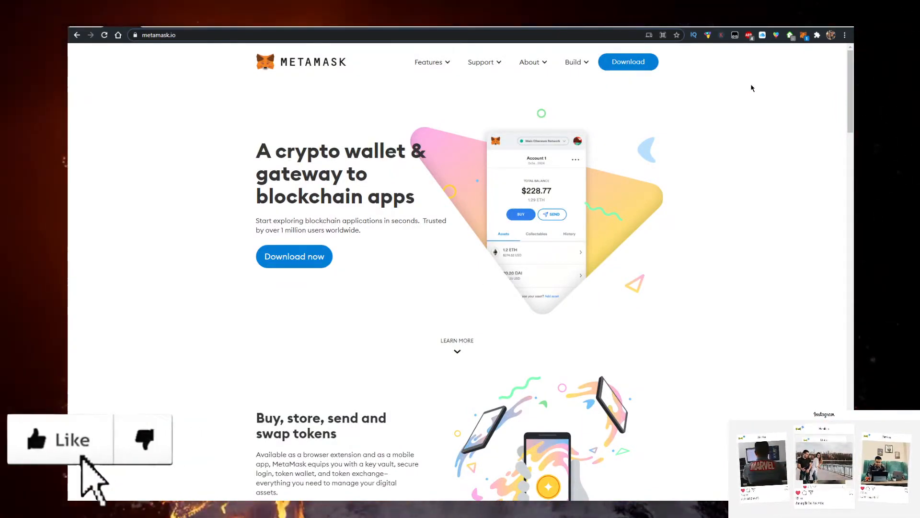
Navigate the browser from YouTube to the metamask.io home page.
{"action": "left_click", "coordinate": [58, 439]}
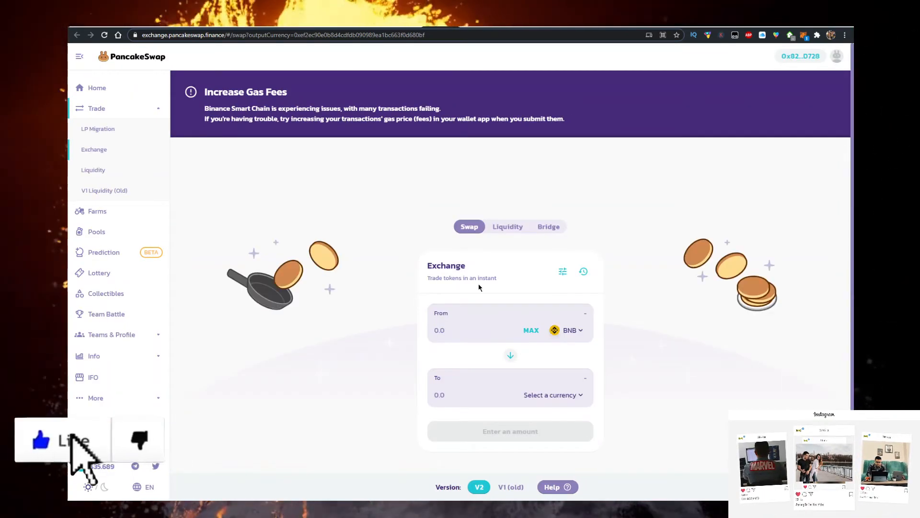
Load the PancakeSwap exchange URL with the ORFANO contract as outputCurrency, showing the Token Imported warning.
{"action": "left_click", "coordinate": [550, 394]}
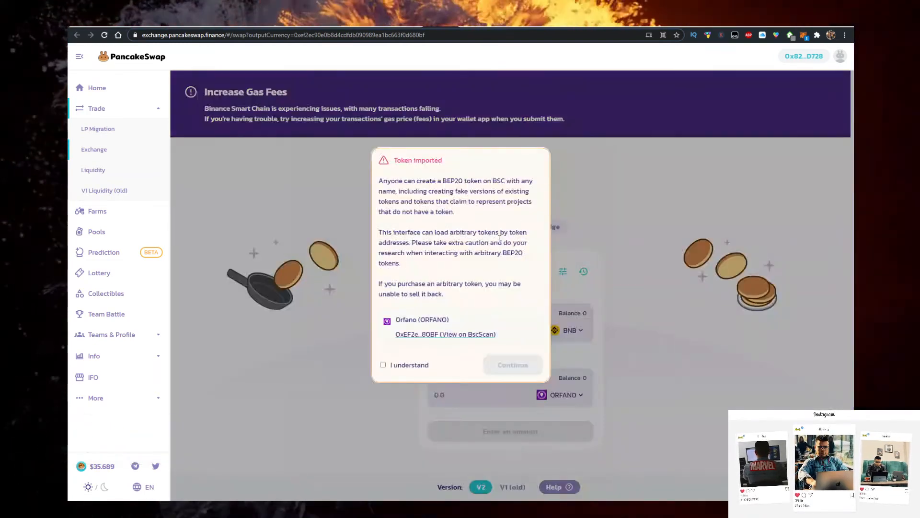